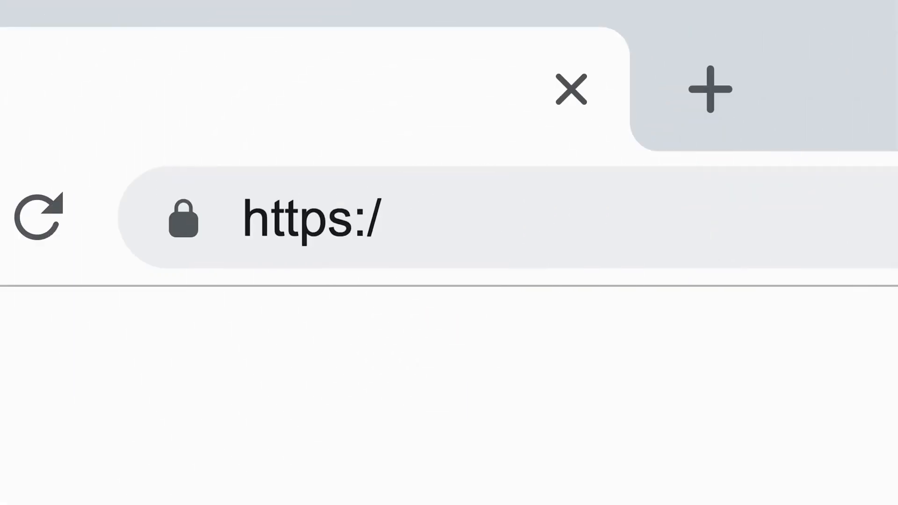
pyautogui.write('/w')
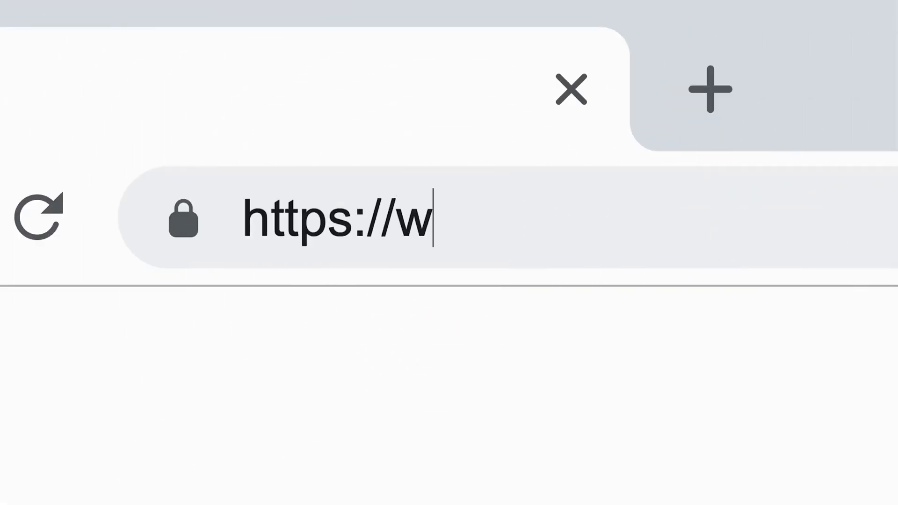
pyautogui.write('ww')
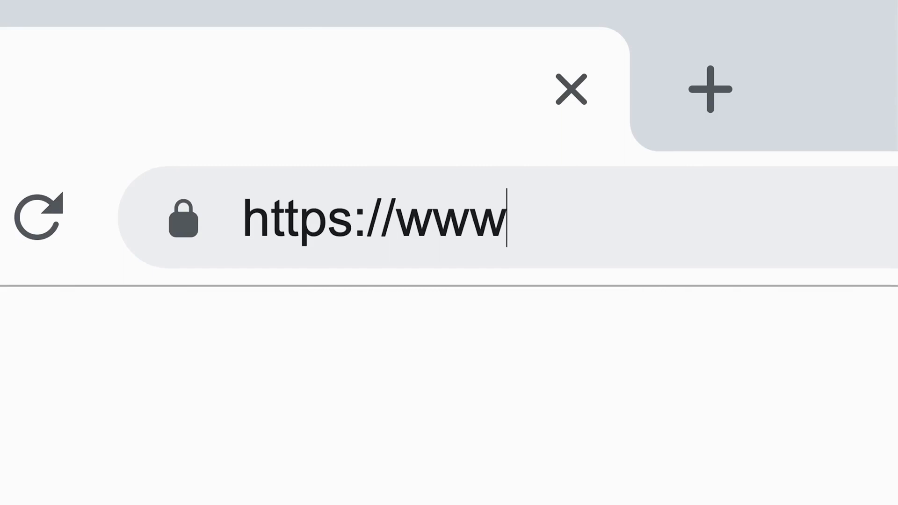